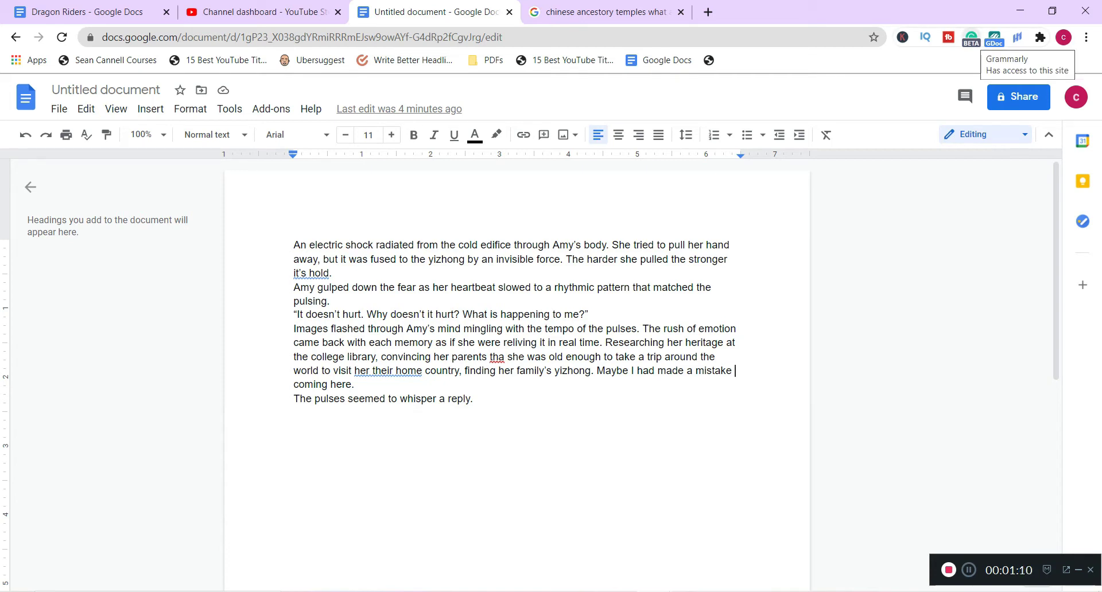
mouse_move(917, 257)
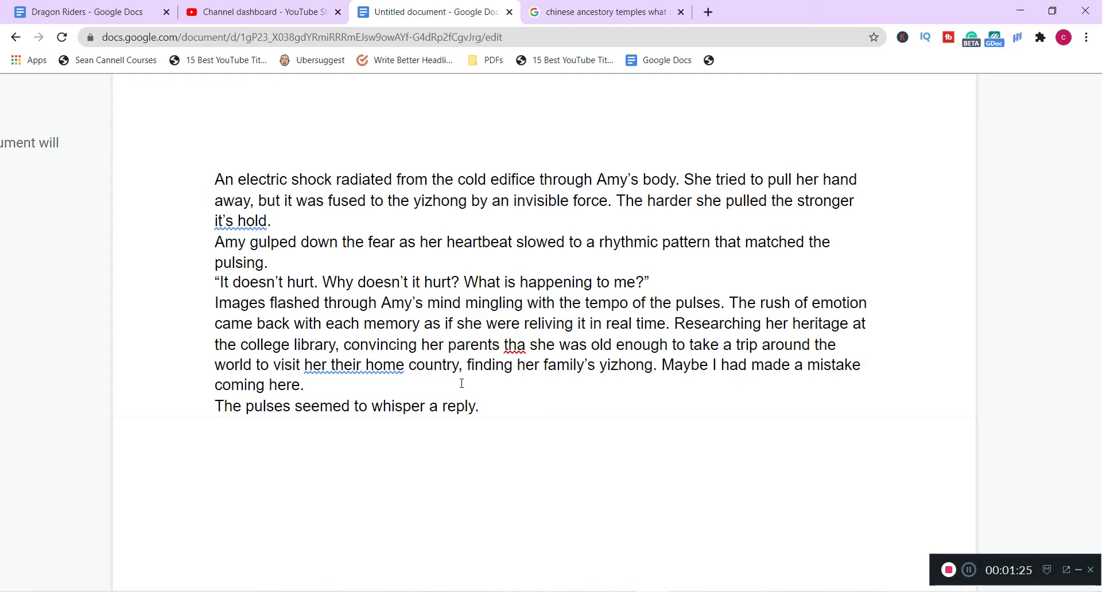
- Open the Grammarly extension popup to enable its Google Docs beta
click(864, 365)
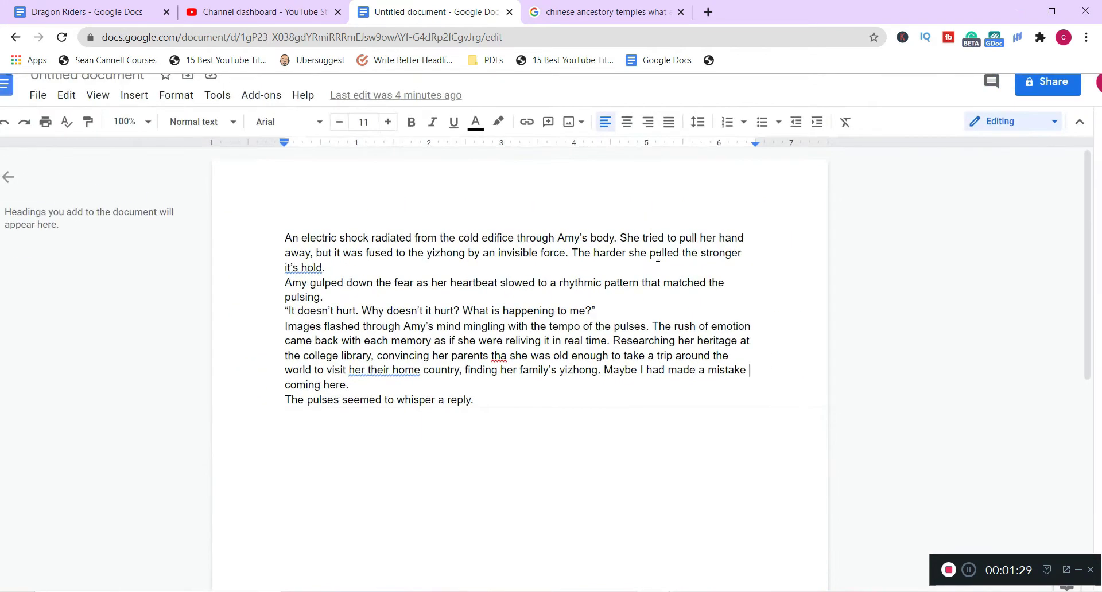
mouse_move(972, 37)
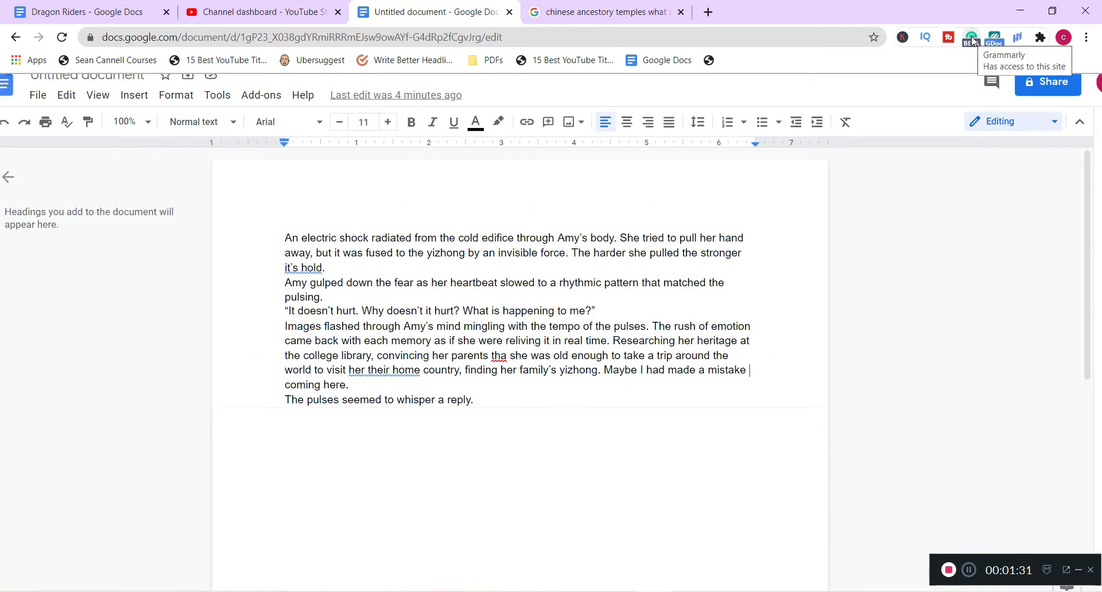
click(970, 38)
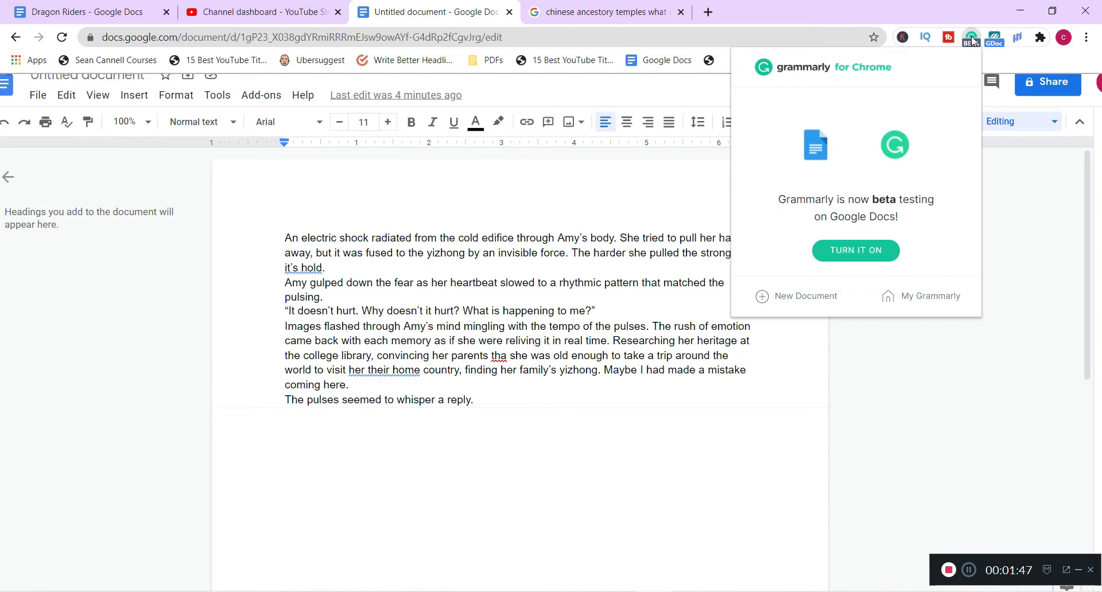
mouse_move(849, 147)
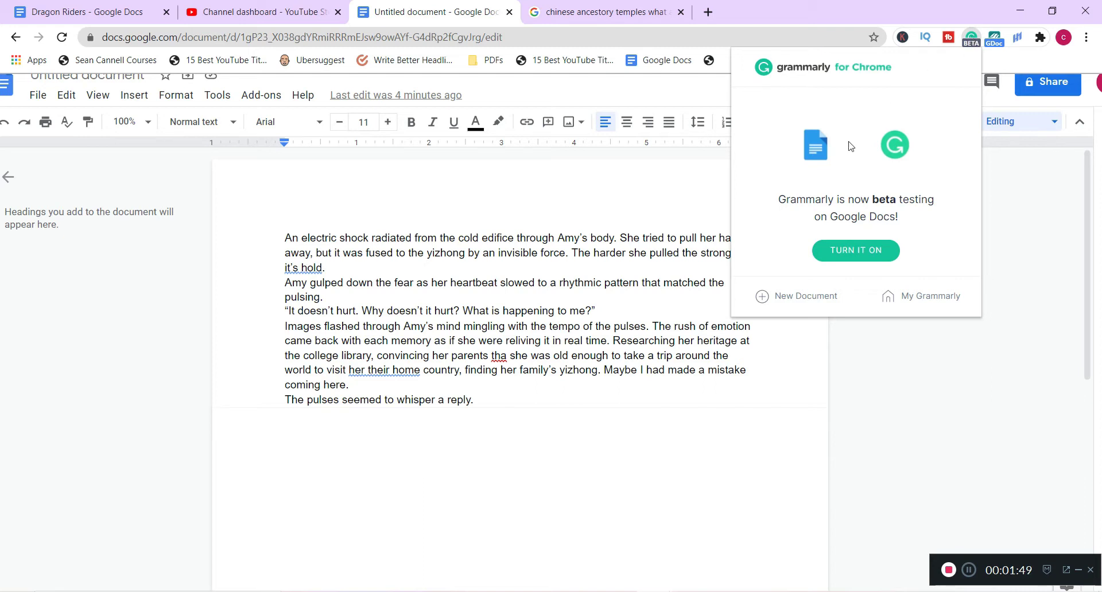
mouse_move(855, 250)
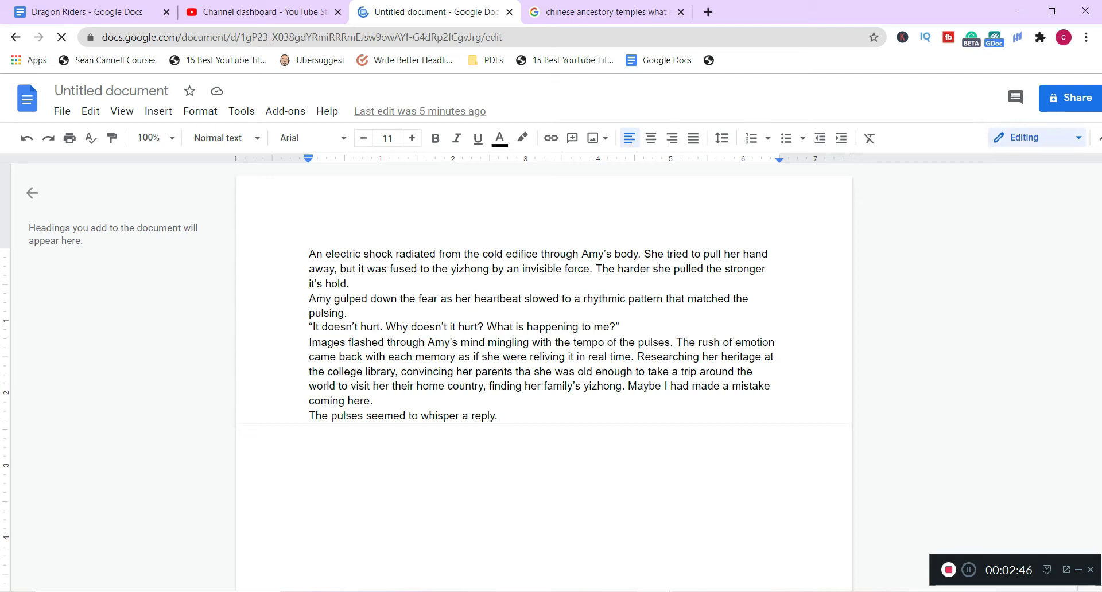
- Click into the reloaded draft so Grammarly flags yizhong, tha, their and real time
click(309, 254)
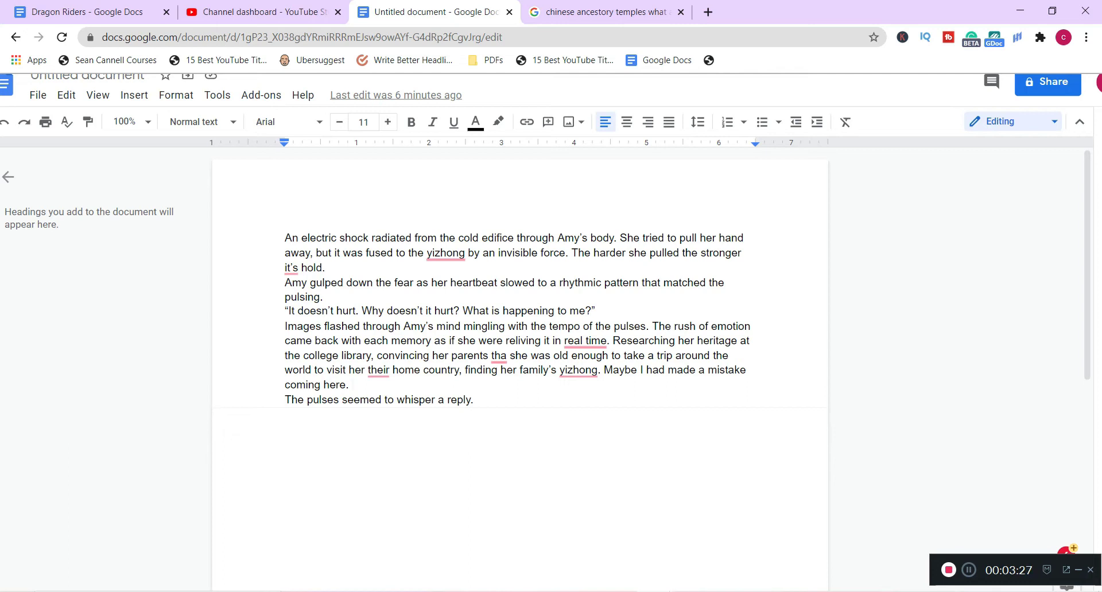
- Open Grammarly's suggestion list and expand the 'Add a hyphen – real time' card
click(352, 385)
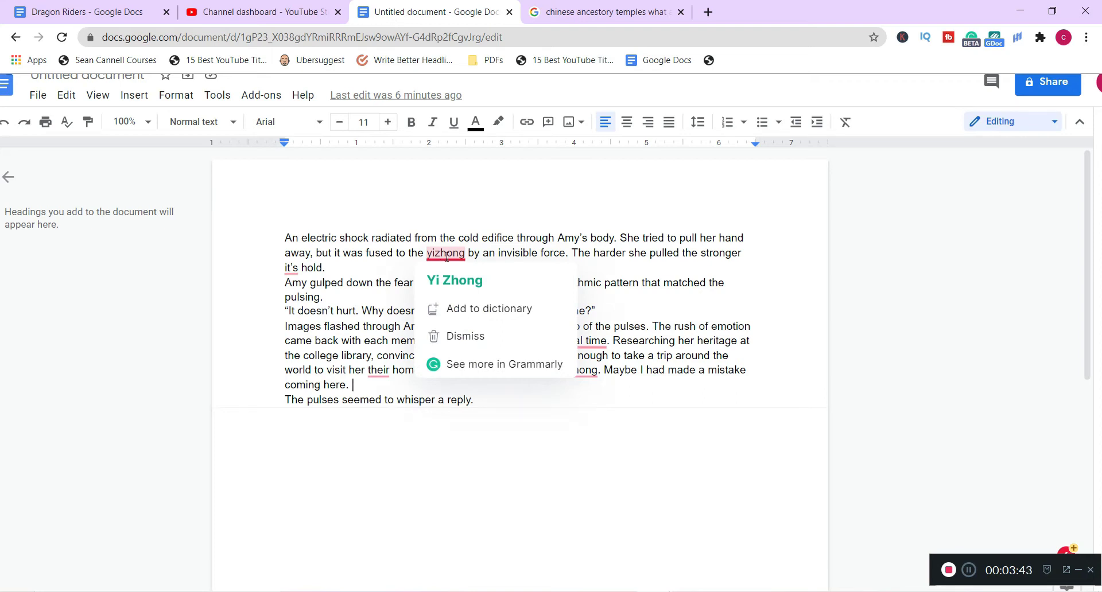
mouse_move(469, 288)
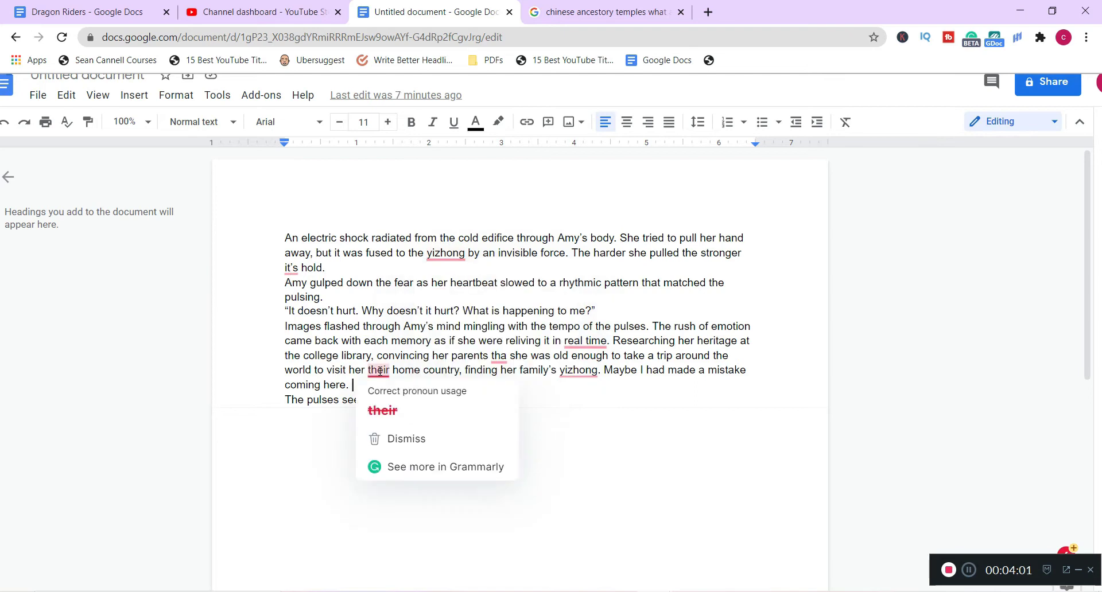
mouse_move(342, 358)
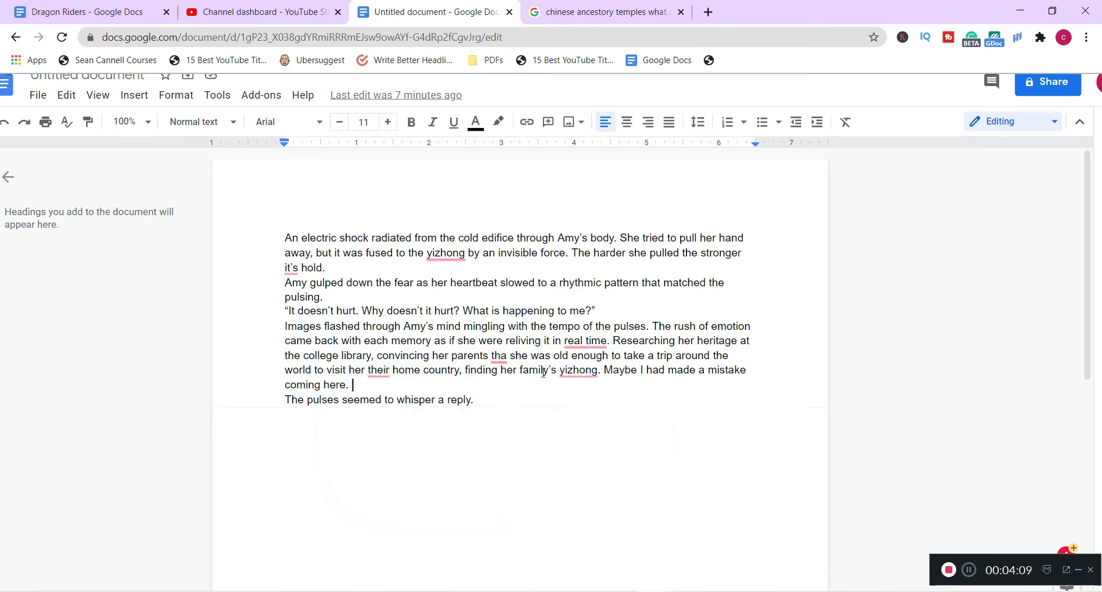
click(578, 371)
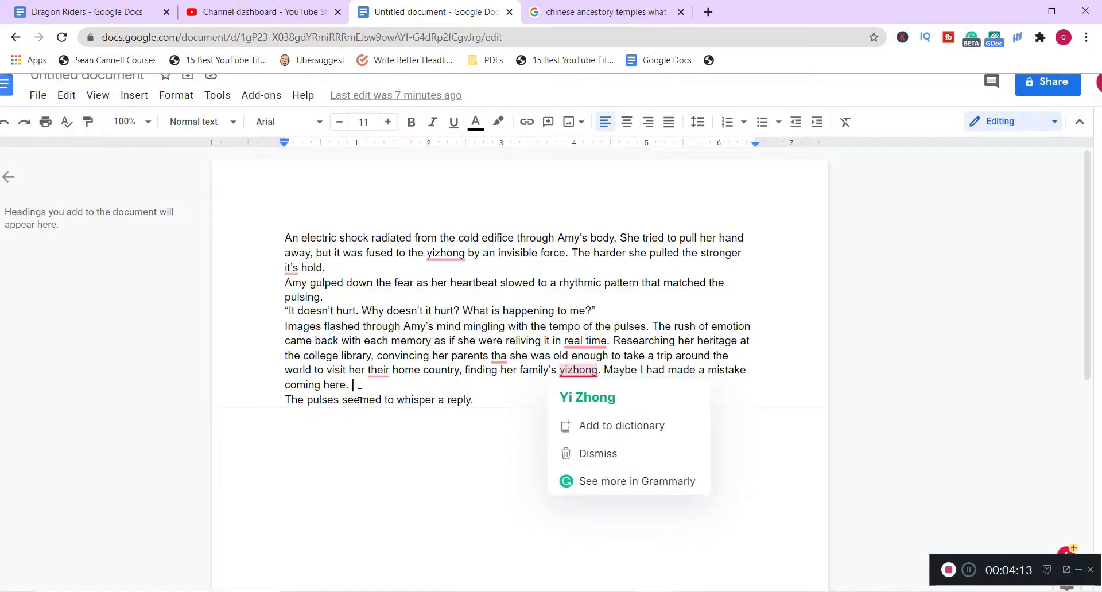
click(479, 377)
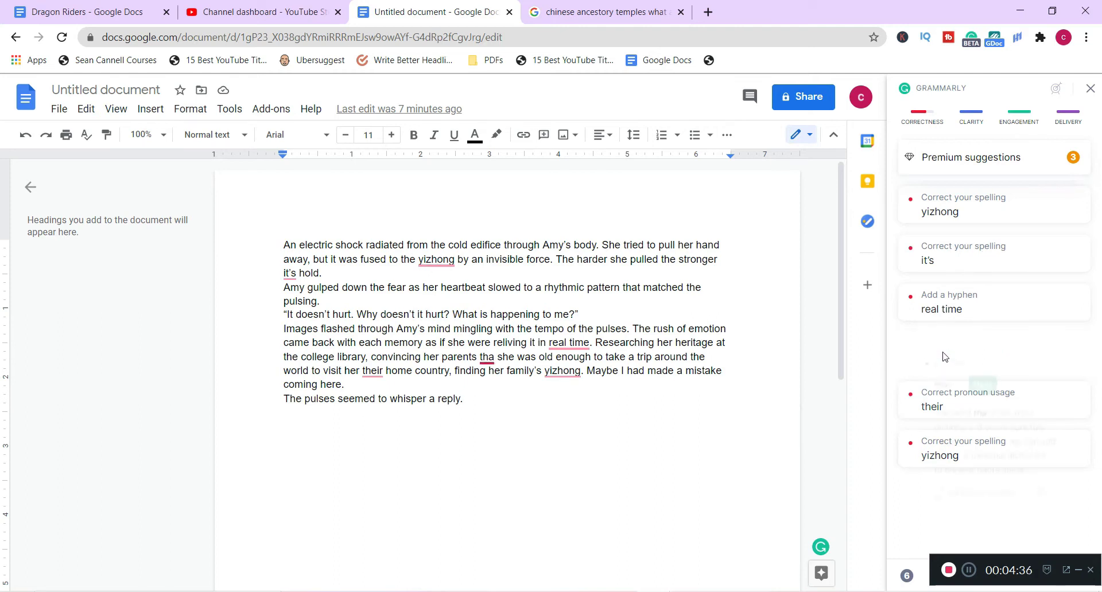
click(486, 357)
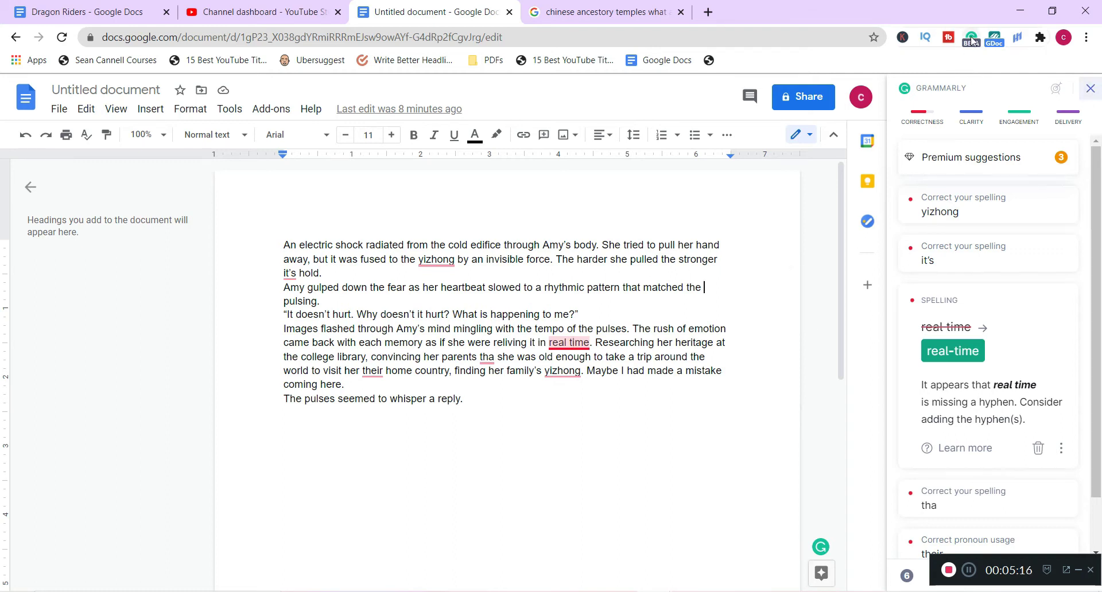
- Close Grammarly, reload the page and let ProWritingAid add colour underlines
click(971, 38)
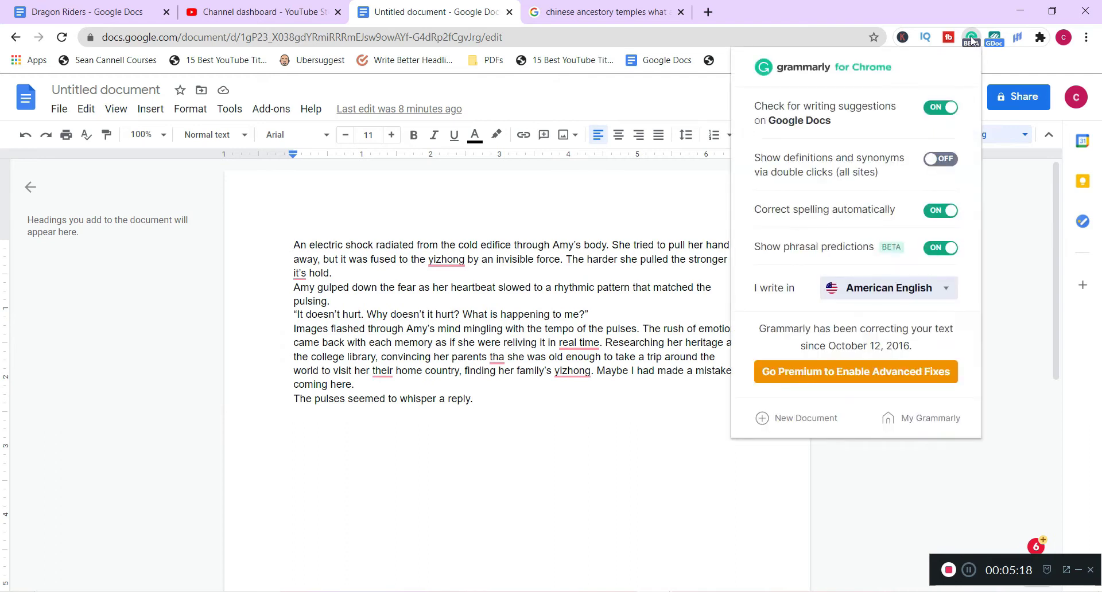
click(971, 37)
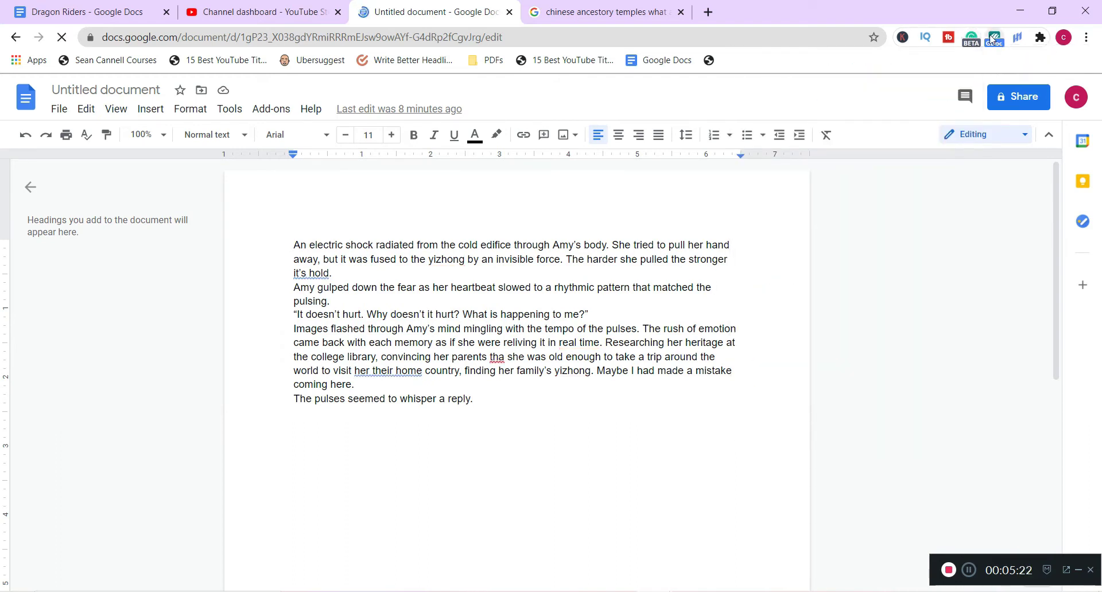
click(994, 37)
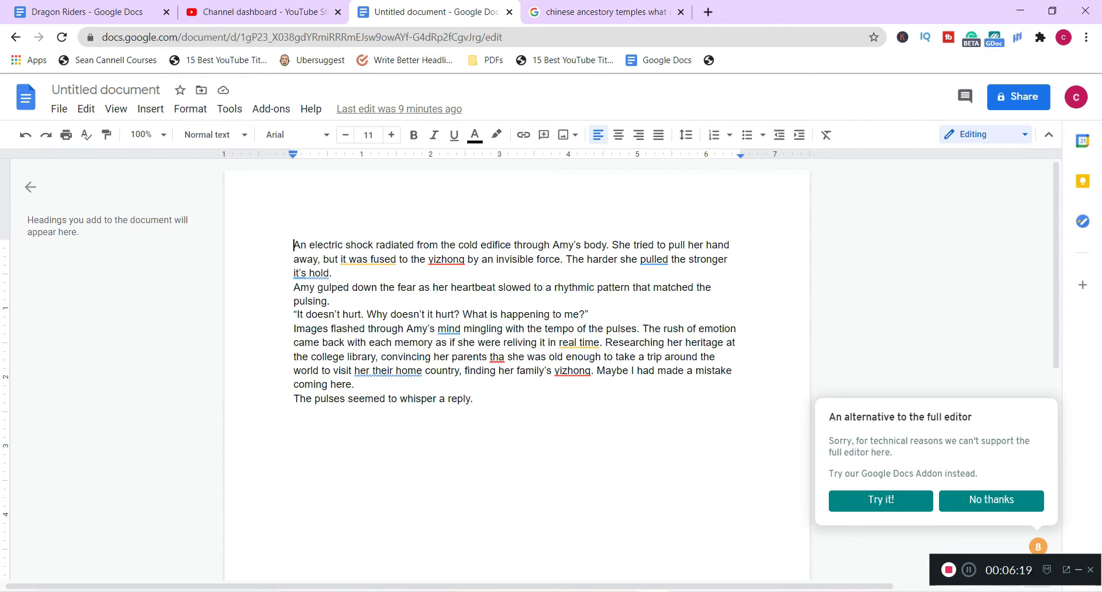
- Open ProWritingAid's passive-voice card for 'it was fused' to view the active rewrites
click(367, 259)
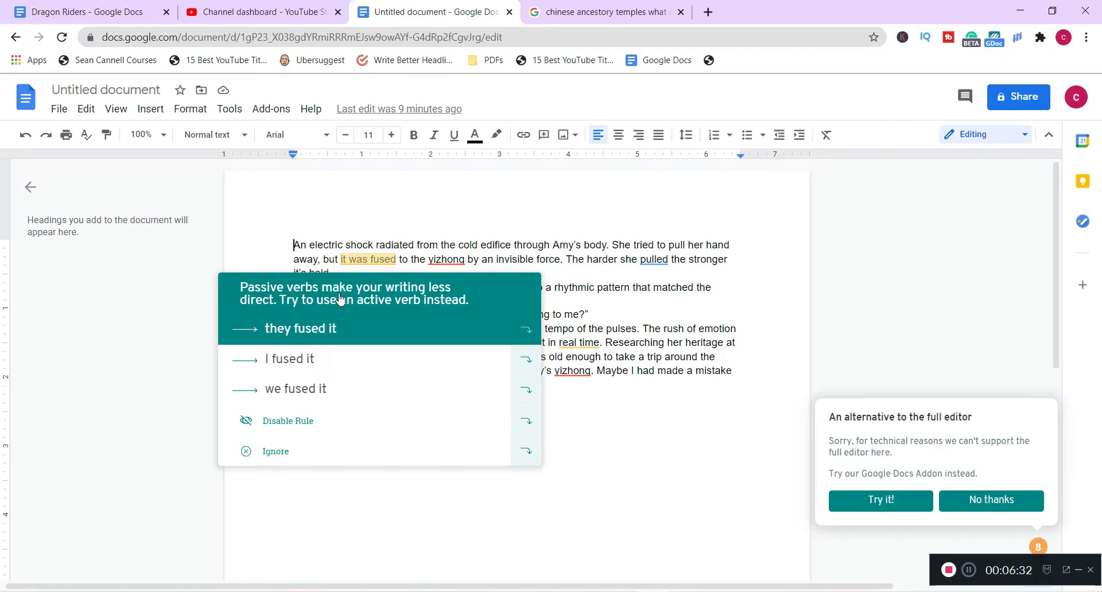
mouse_move(411, 304)
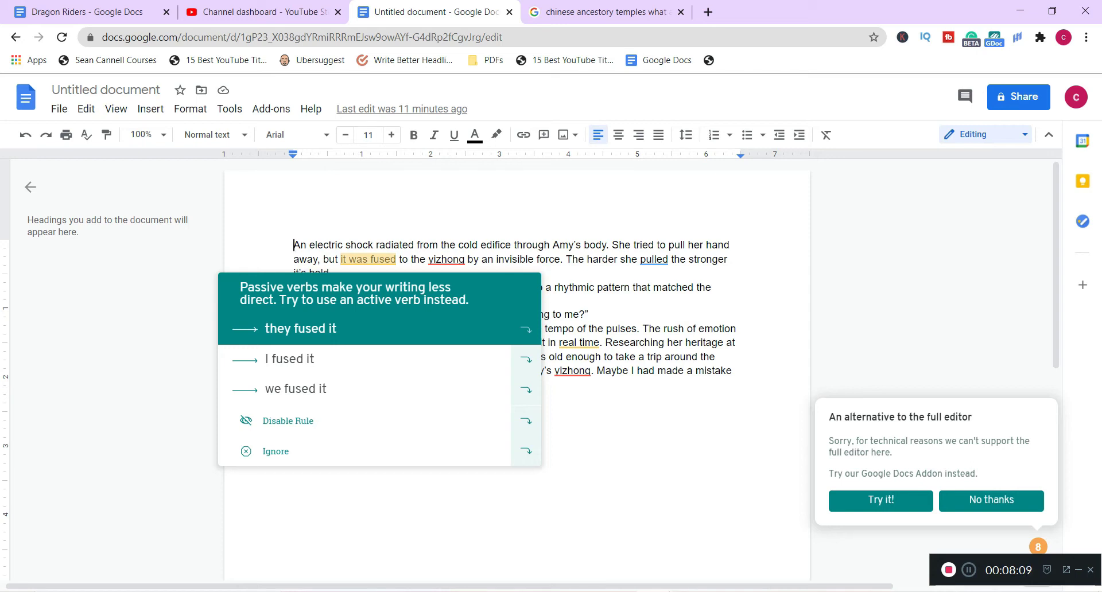
mouse_move(288, 359)
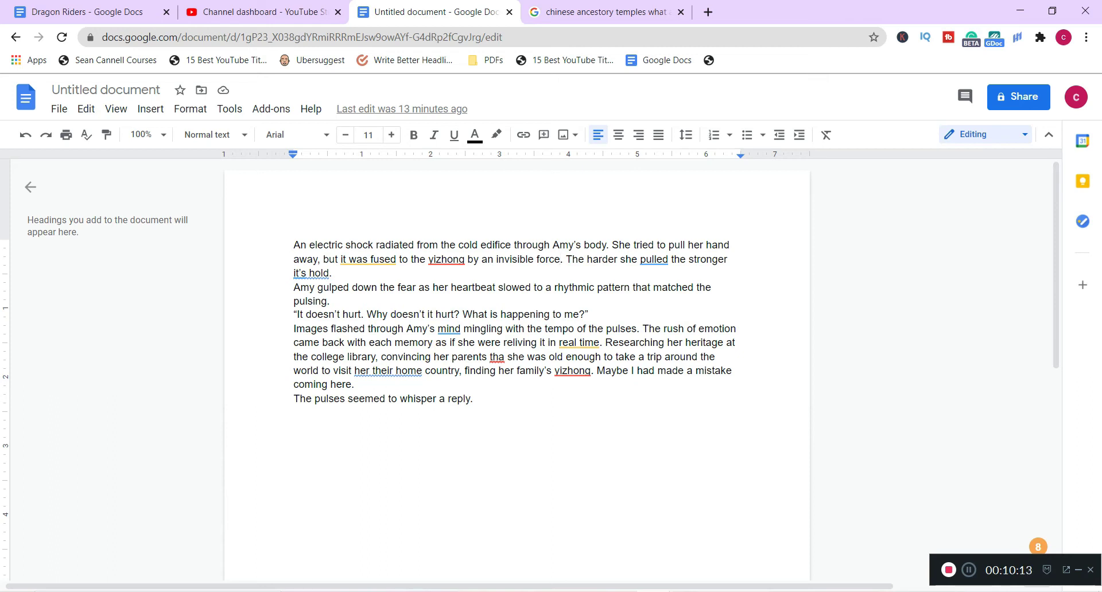
click(560, 259)
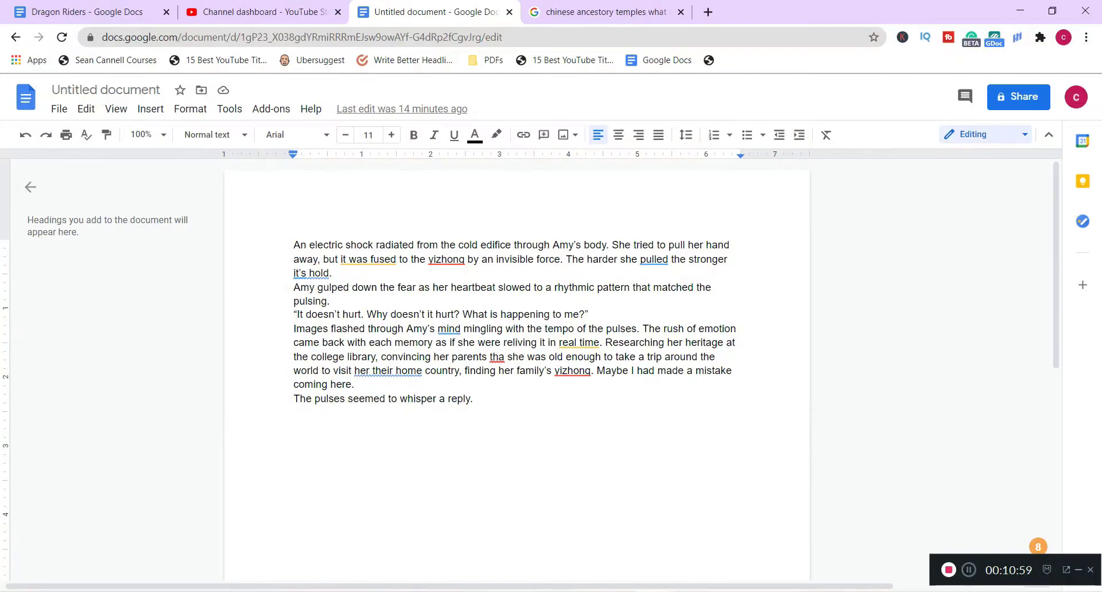
click(562, 259)
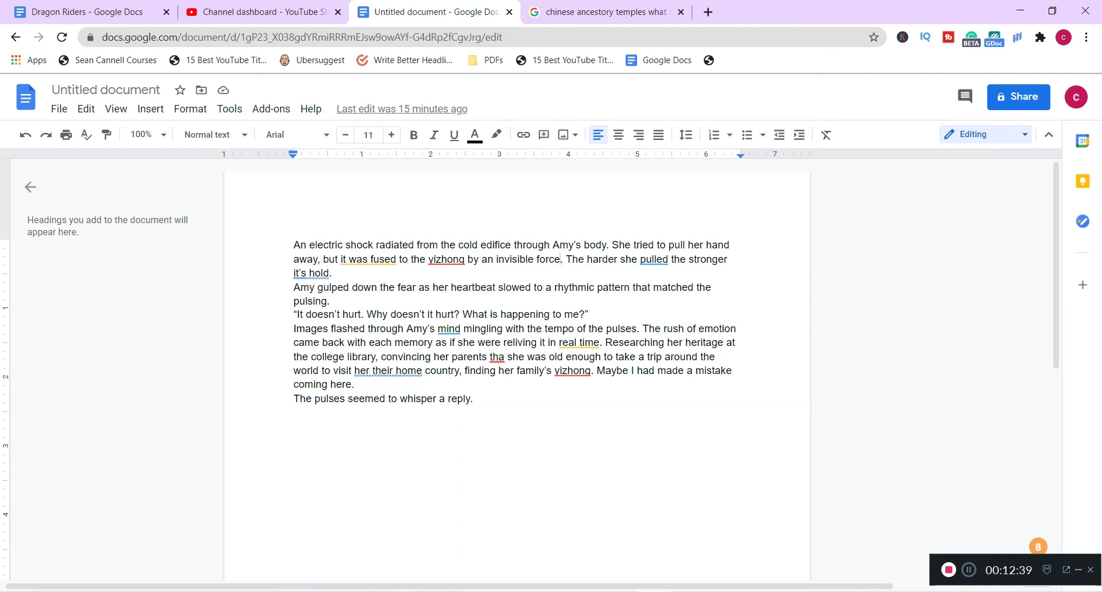
click(562, 260)
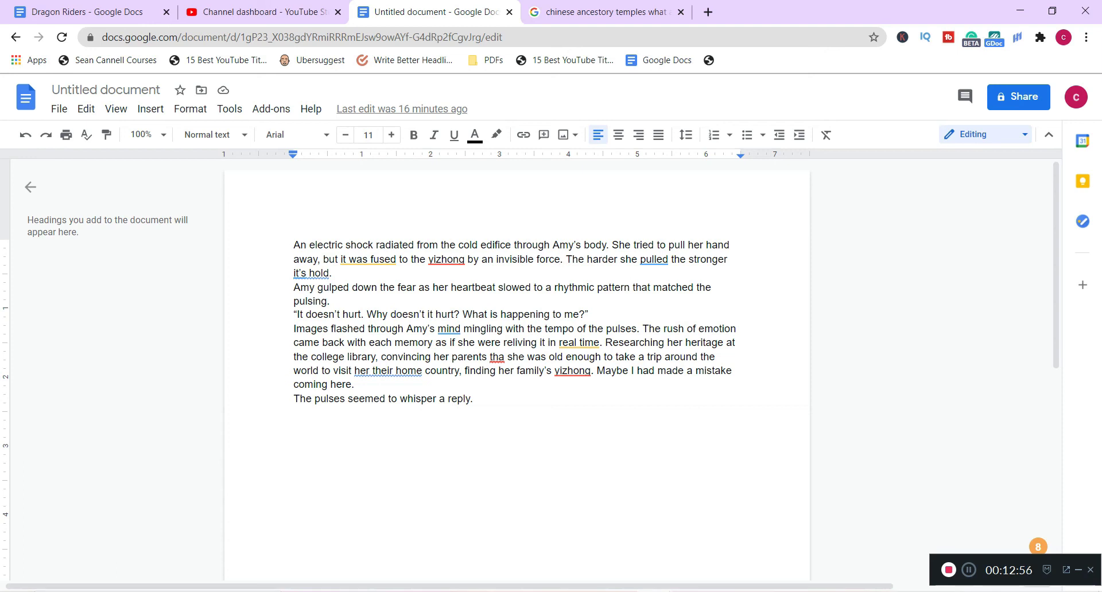
click(560, 259)
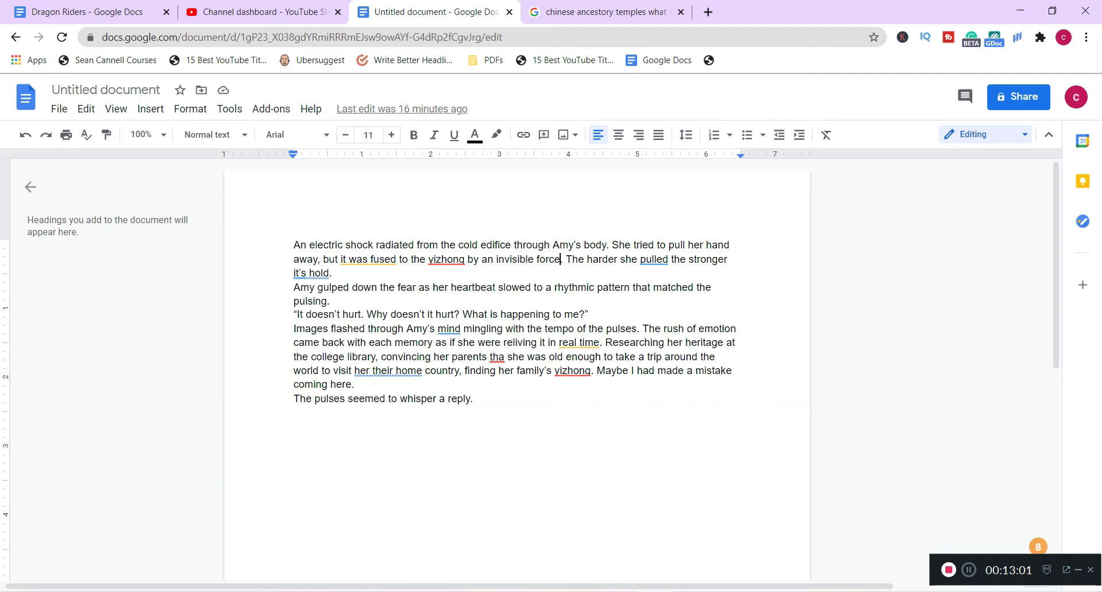